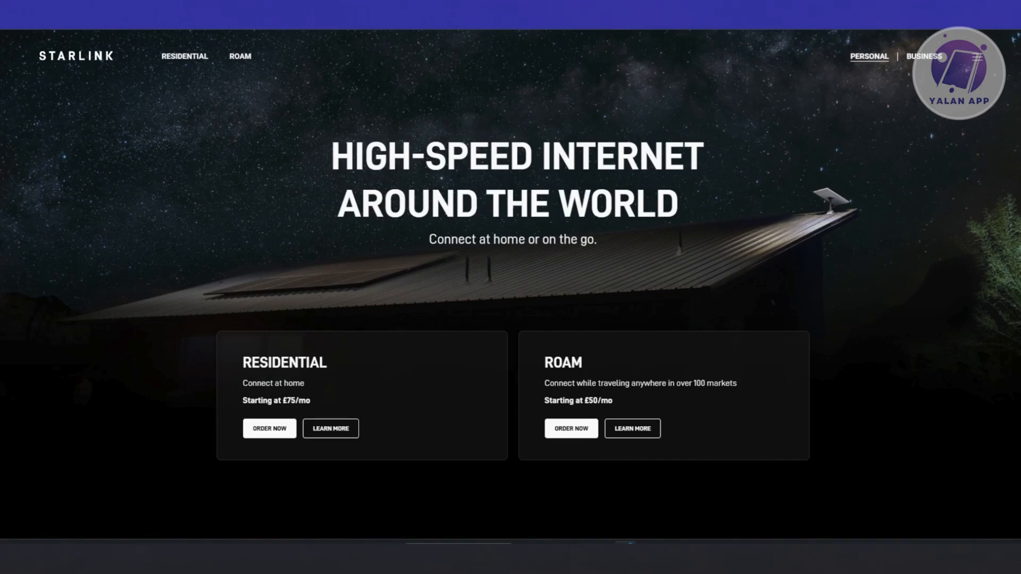
mouse_move(978, 75)
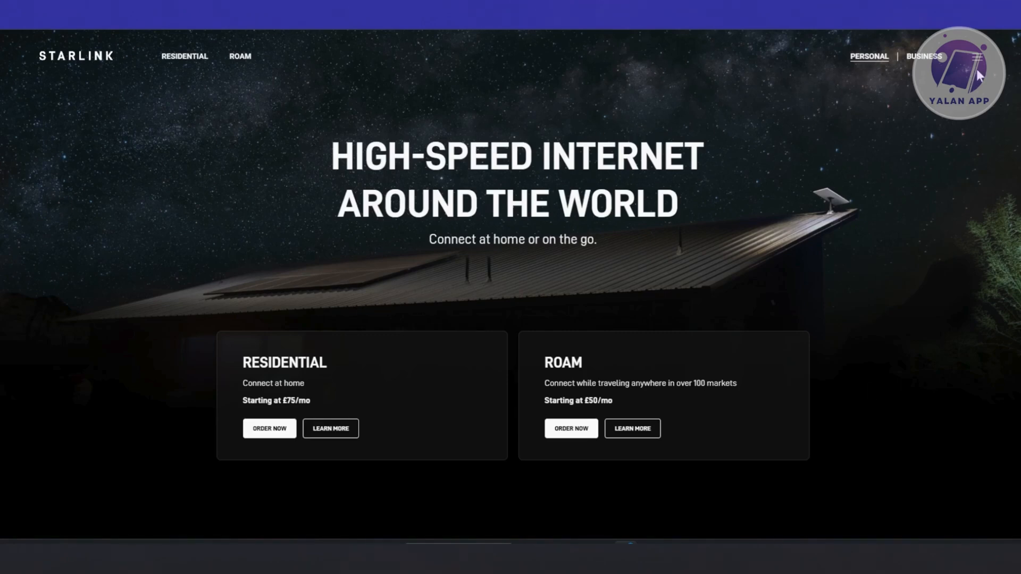
- Open the Starlink homepage's side menu listing Sign In, Help Center and other pages
click(975, 58)
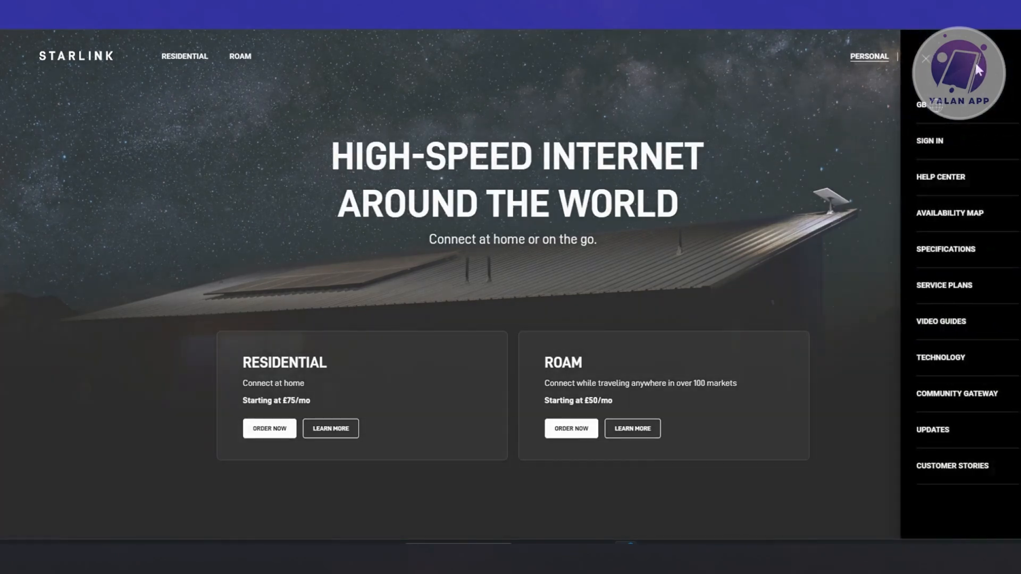
mouse_move(929, 140)
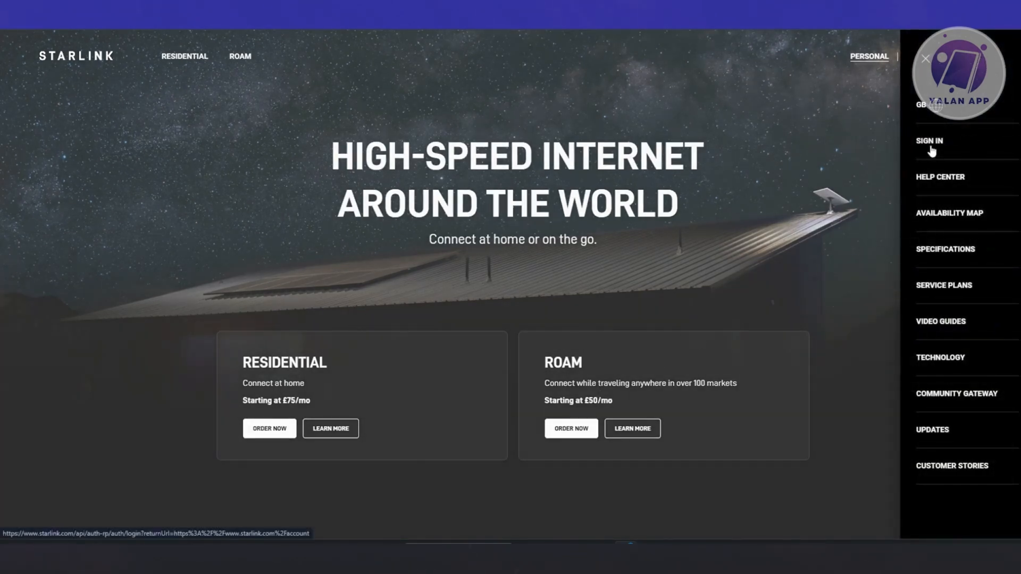
- Go to the Sign In page and expand 'Need Help?' to show Forgot Password options
click(929, 140)
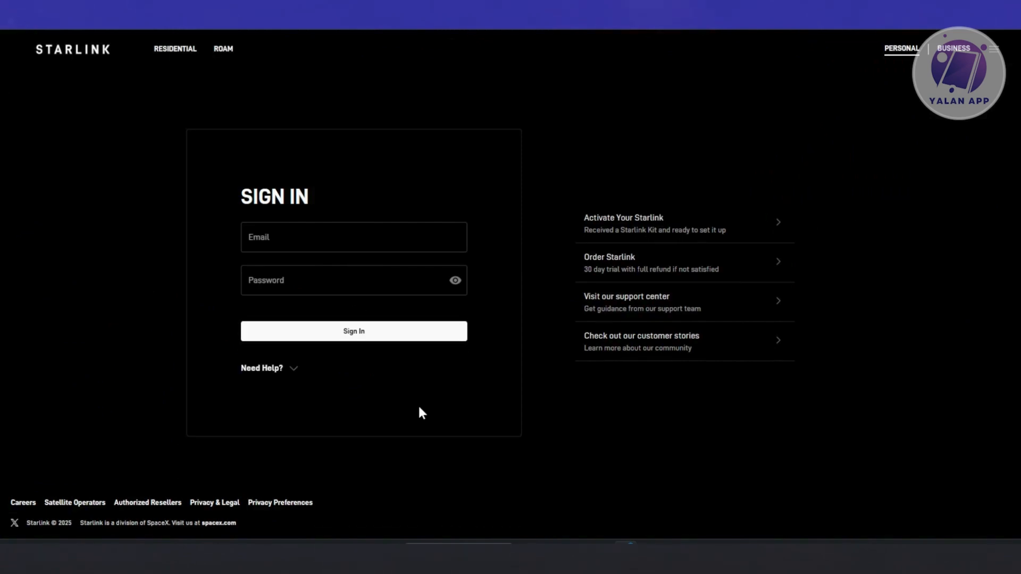
mouse_move(294, 372)
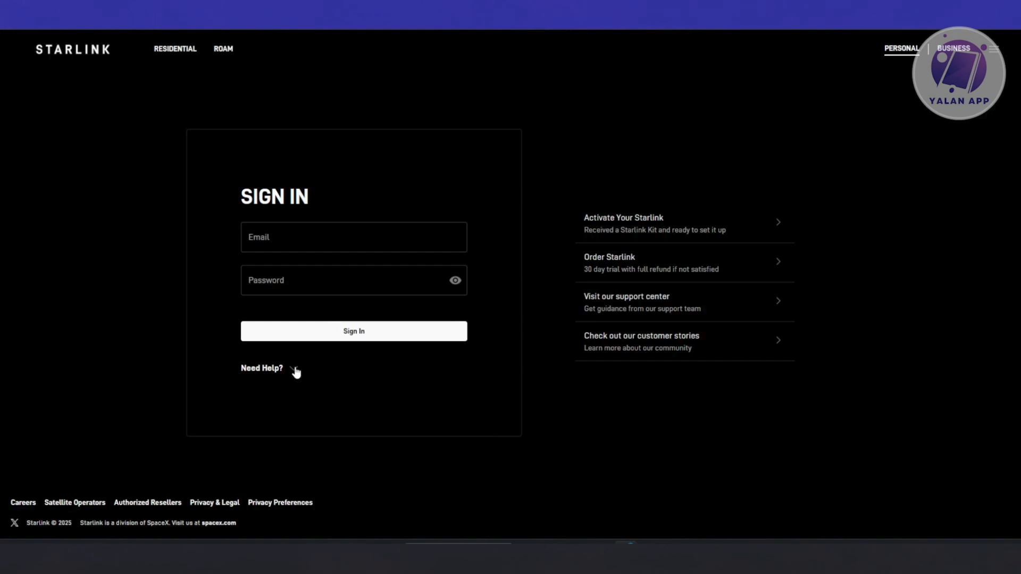
click(262, 369)
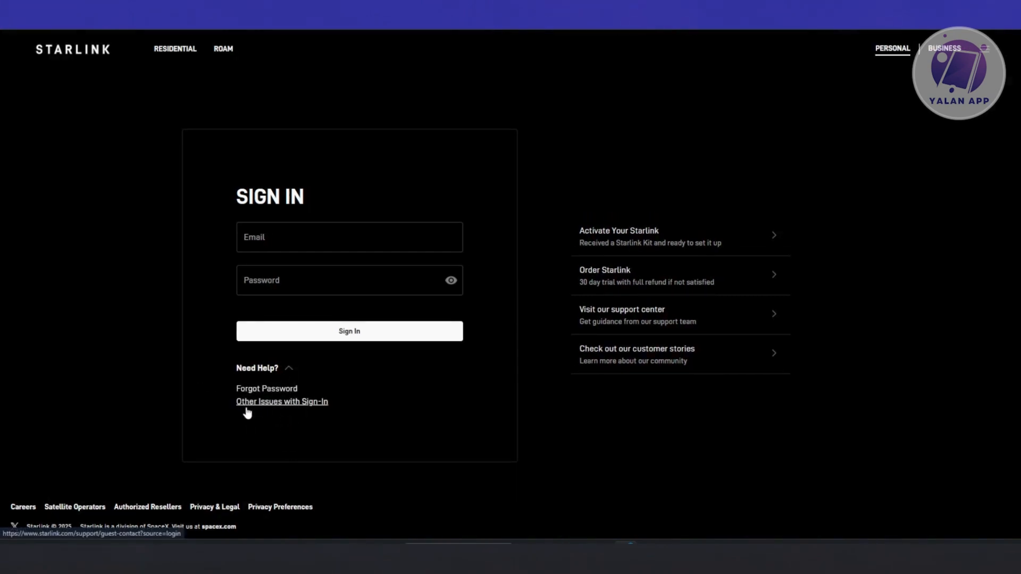
mouse_move(266, 388)
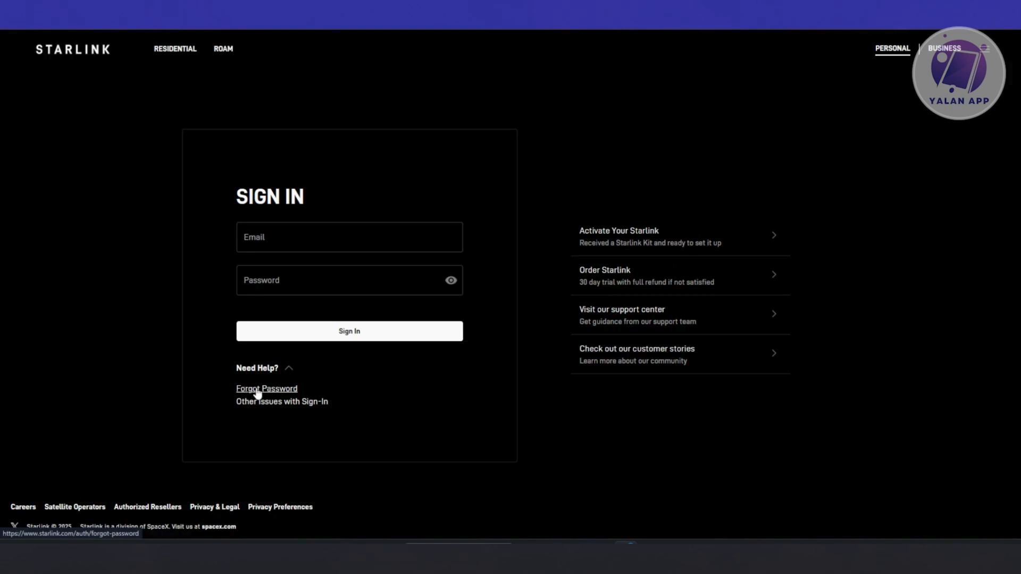
mouse_move(290, 415)
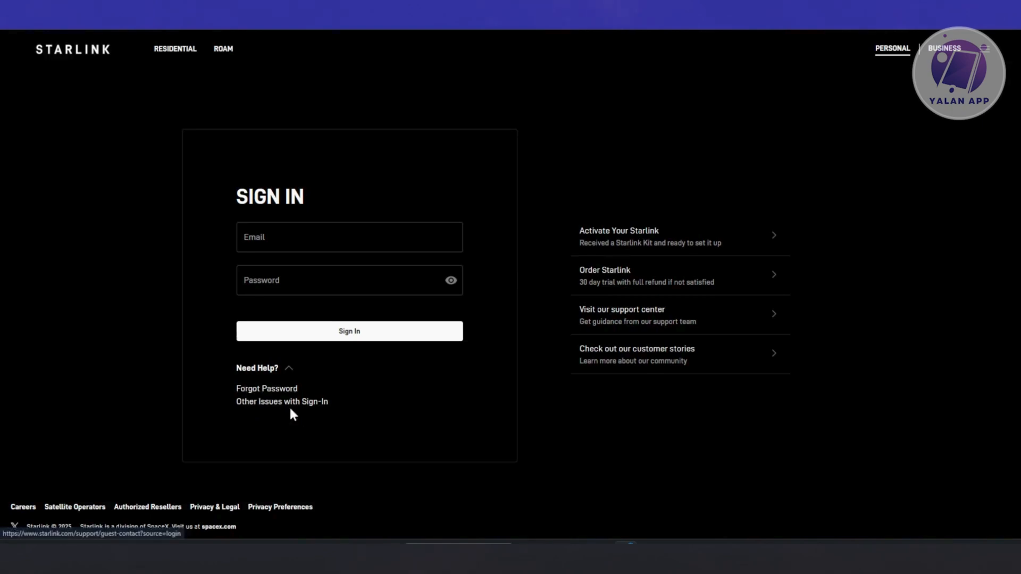
mouse_move(267, 388)
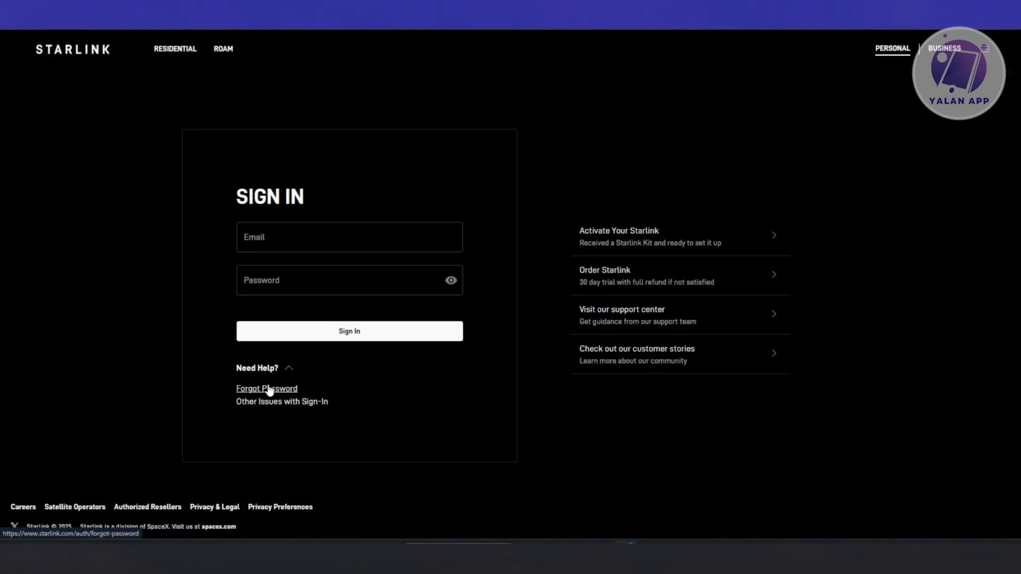
- On the Forgot Password page, try the By Email and By Phone reset fields
click(266, 388)
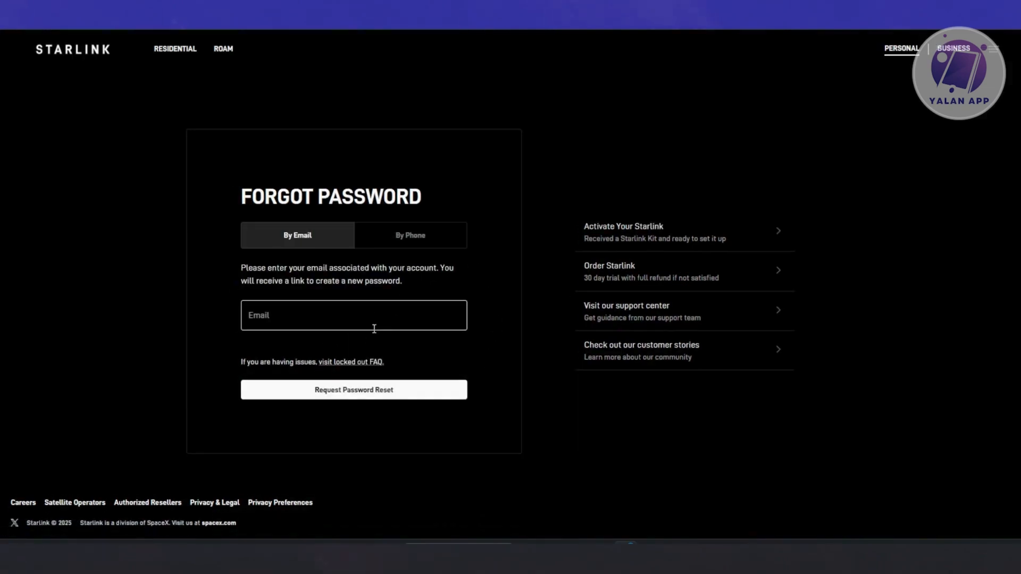
mouse_move(304, 311)
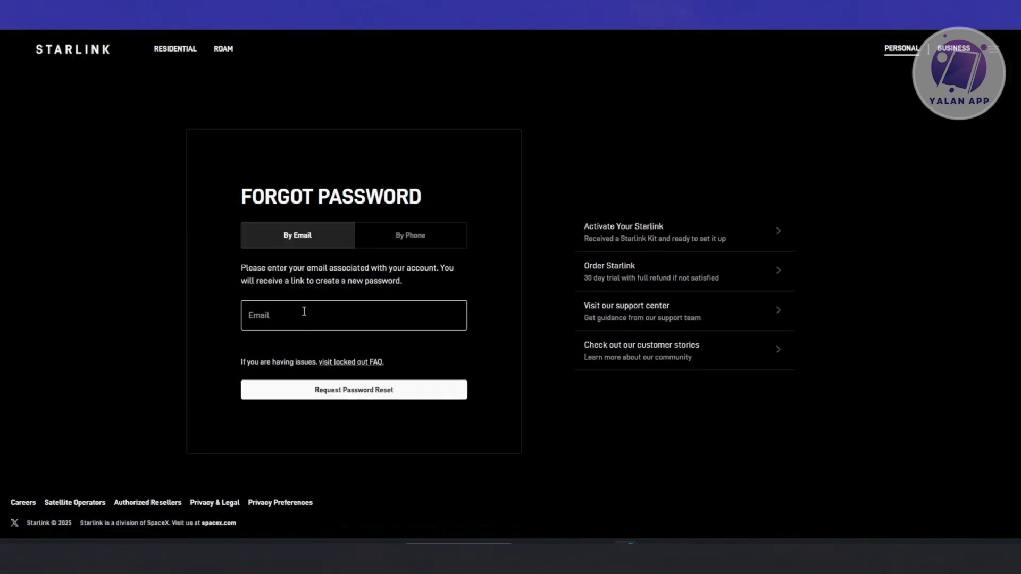
click(353, 389)
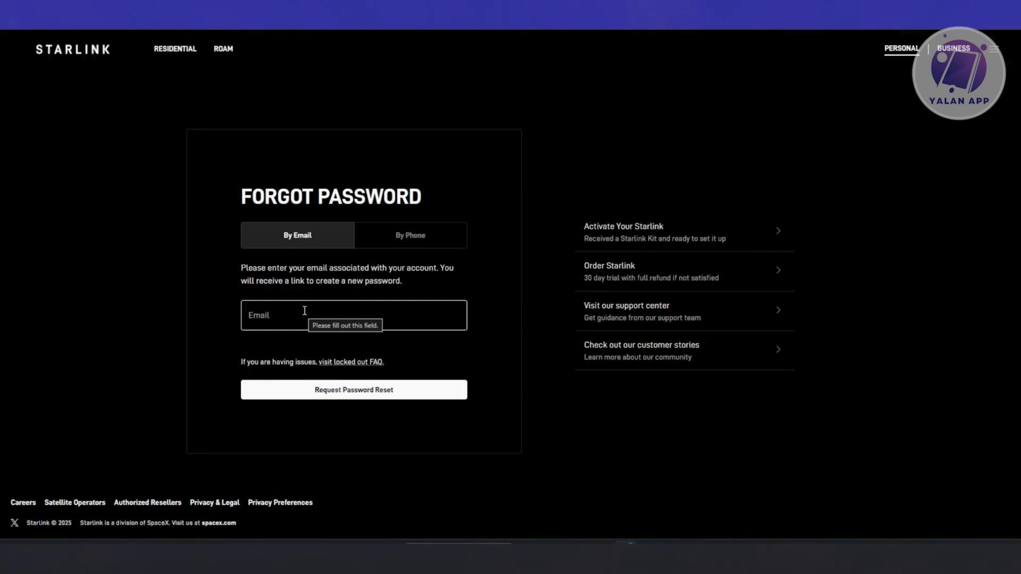
mouse_move(441, 267)
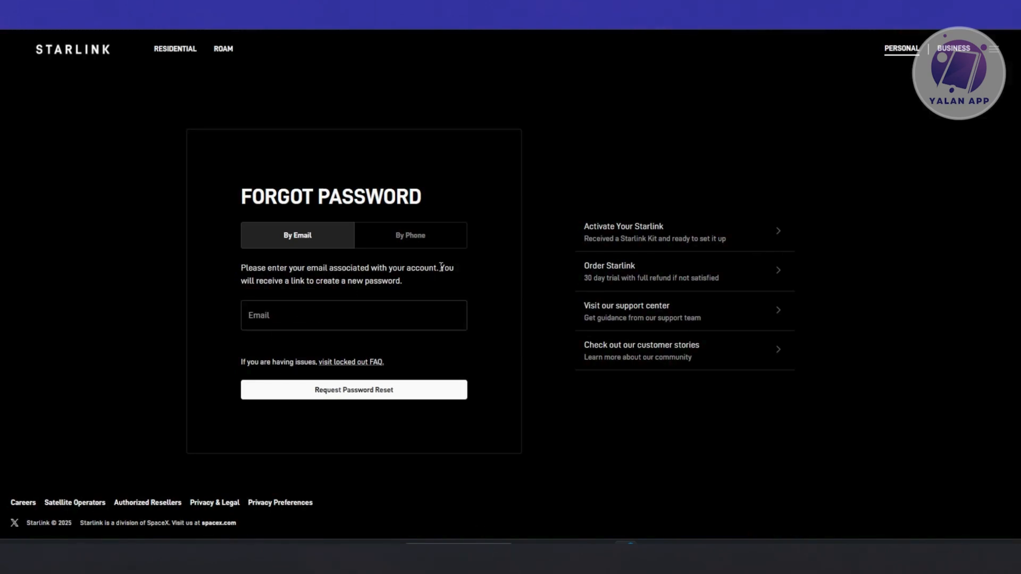
click(410, 235)
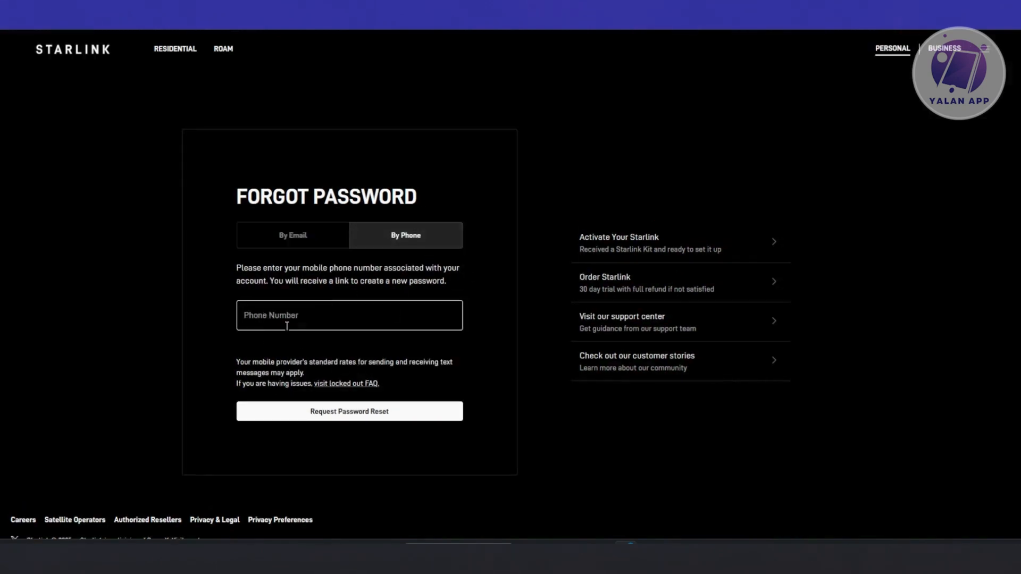
click(348, 411)
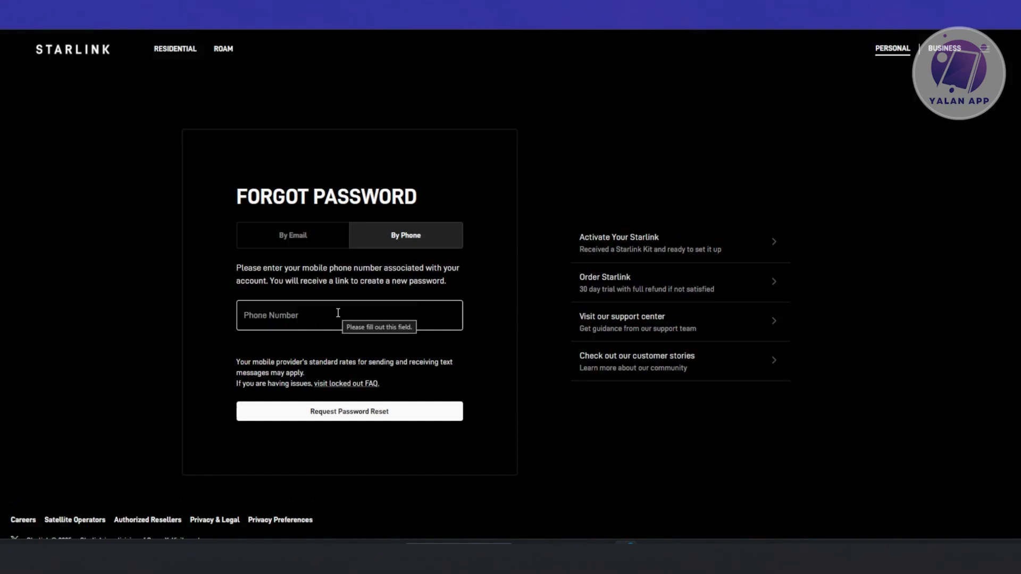
click(293, 235)
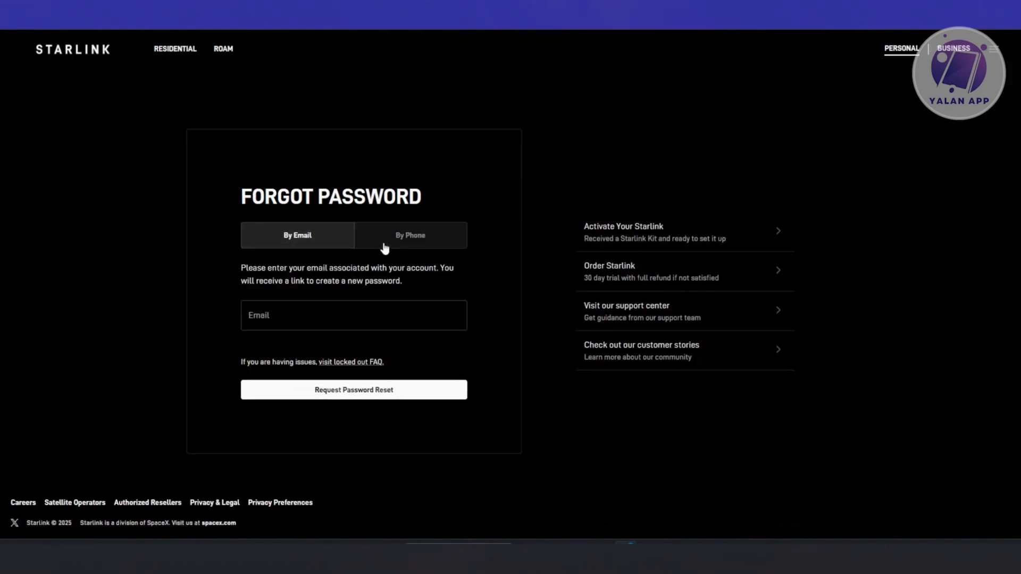
click(410, 235)
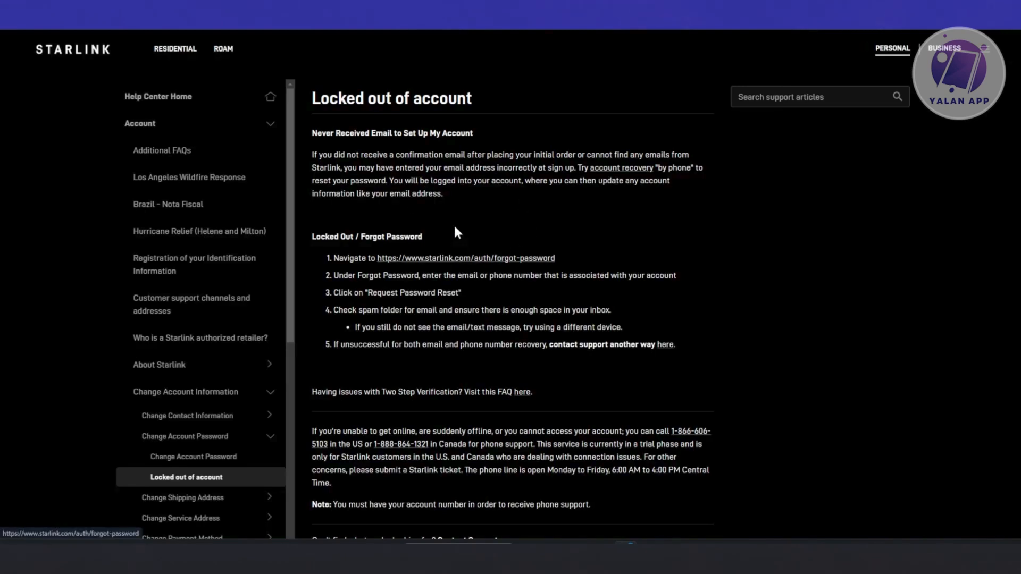
- Highlight the 'Locked Out / Forgot Password' heading and scroll to its recovery steps
double_click(367, 236)
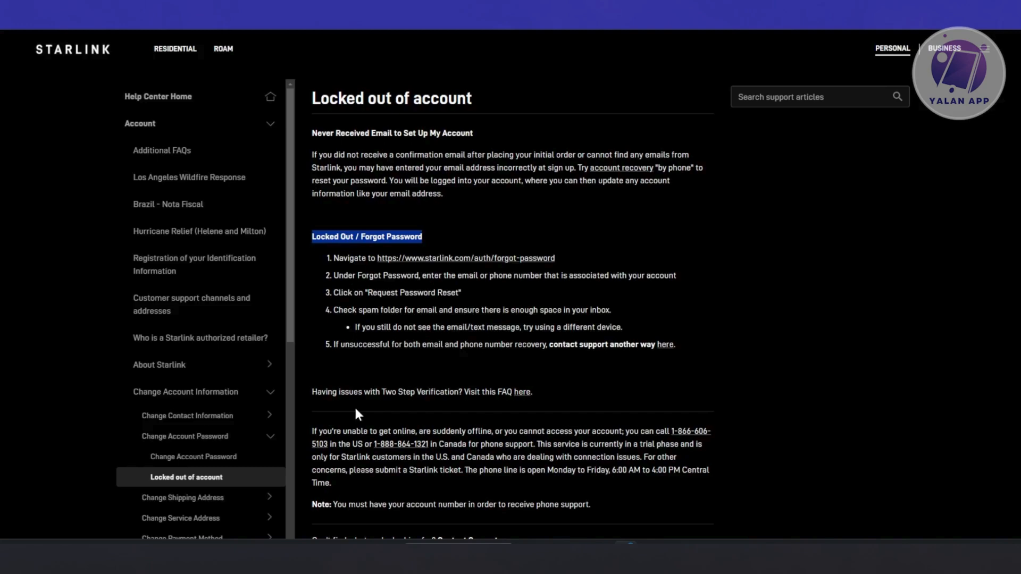
scroll(down, 3)
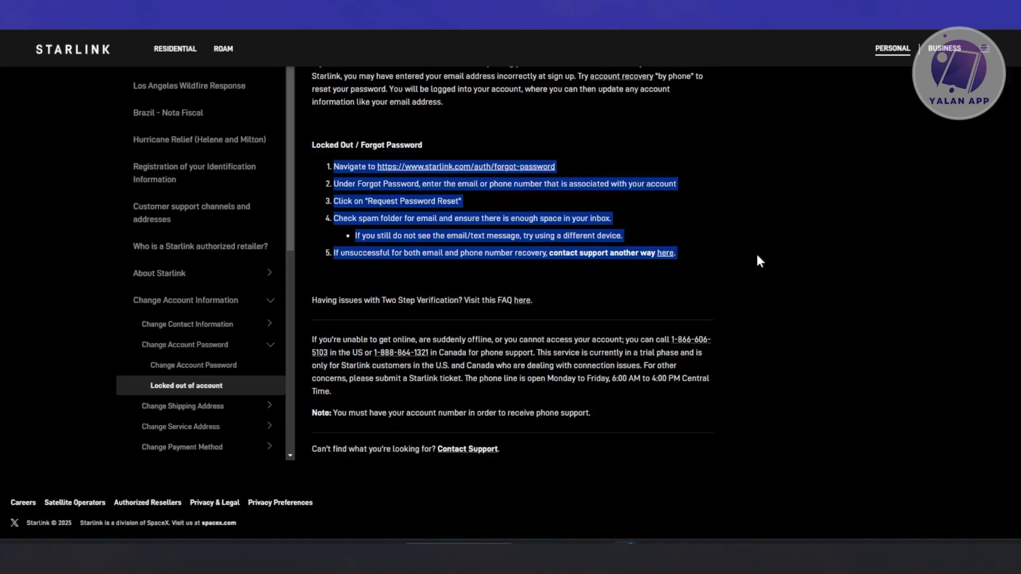
mouse_move(669, 339)
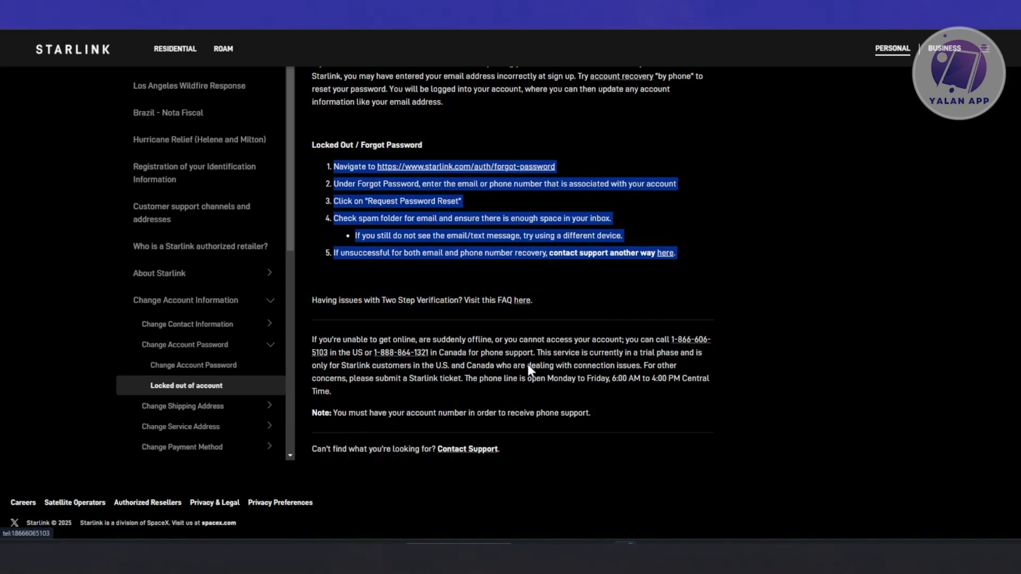
mouse_move(733, 336)
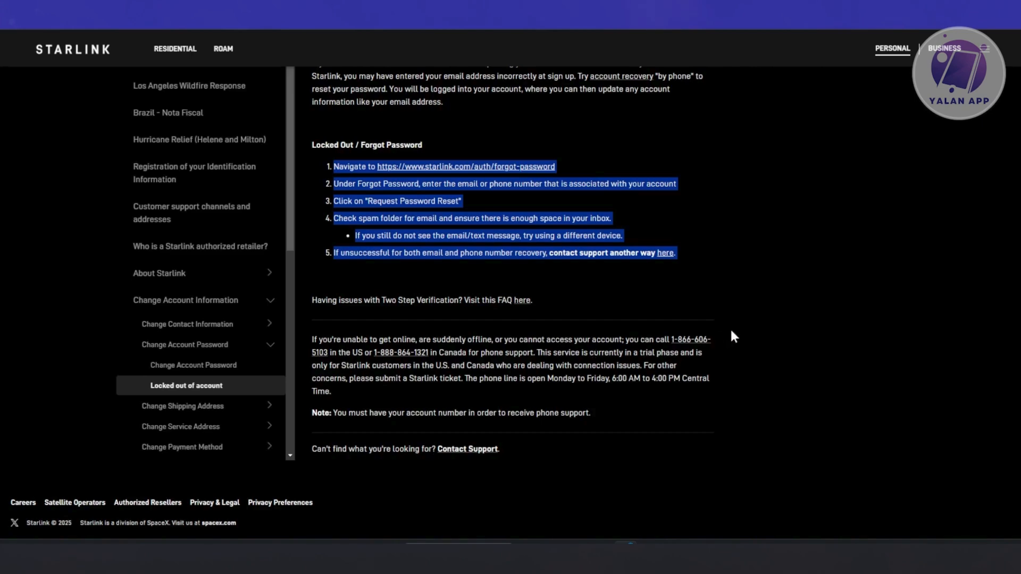
mouse_move(462, 352)
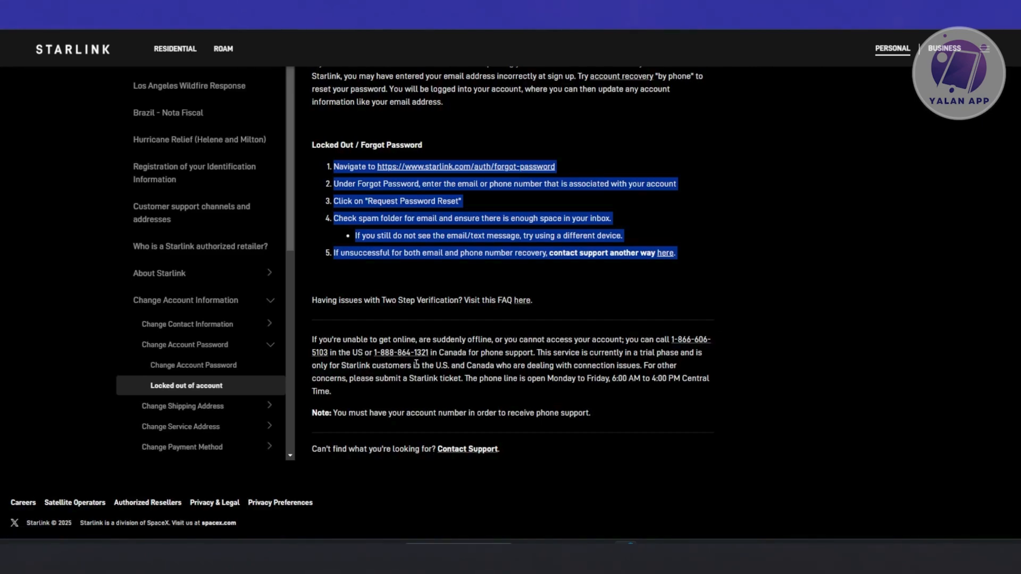
mouse_move(396, 352)
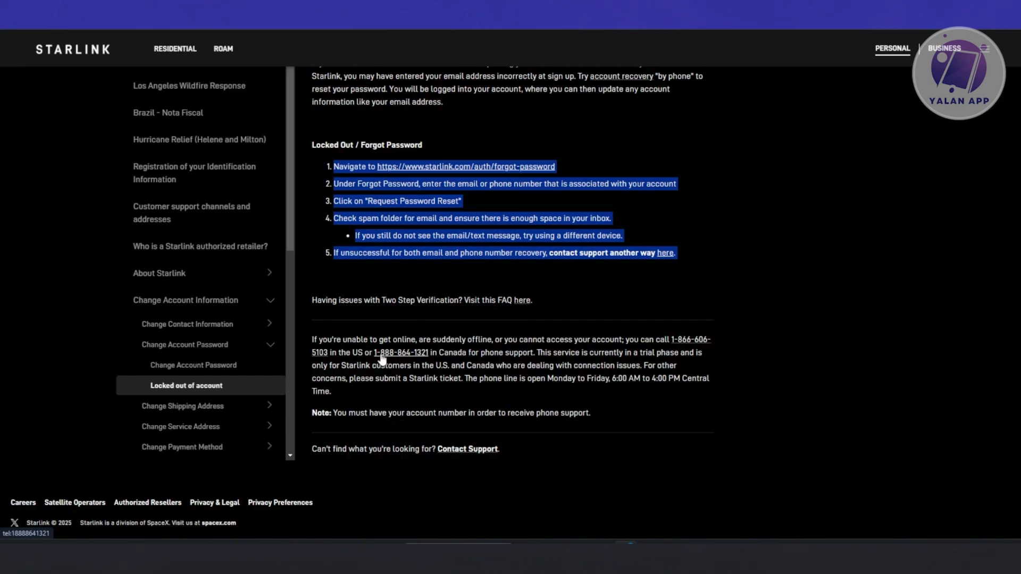
mouse_move(383, 342)
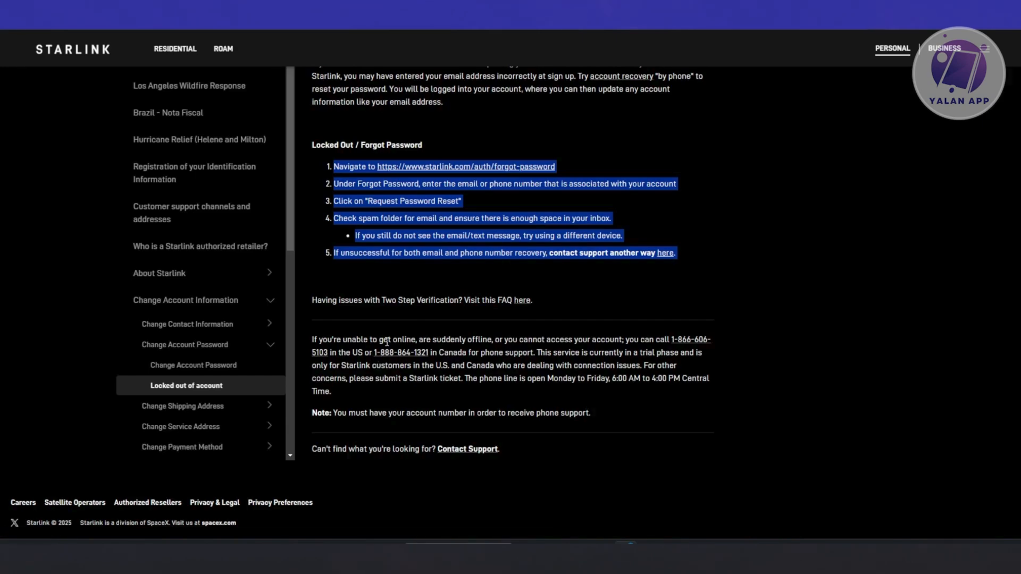
mouse_move(384, 336)
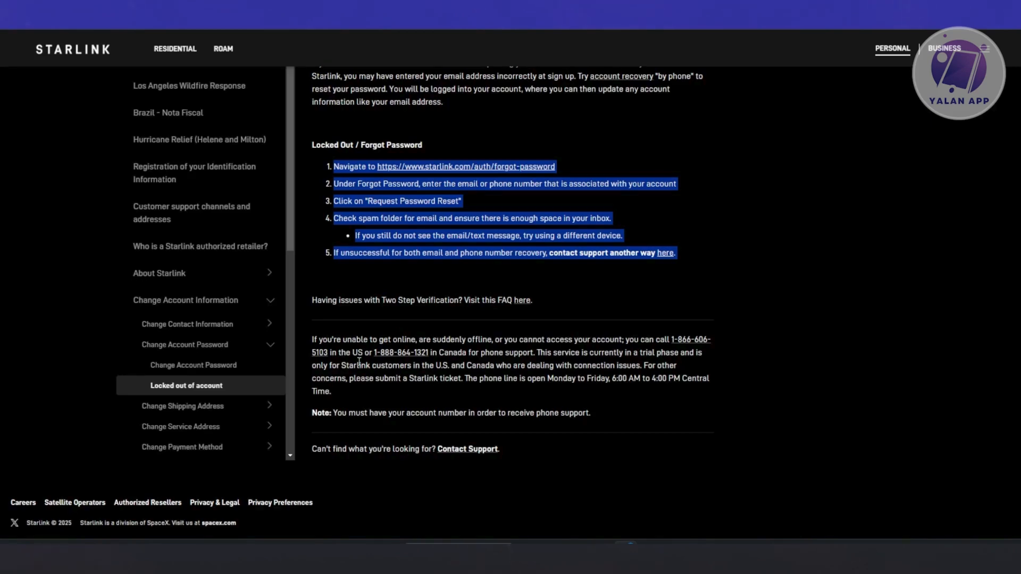
mouse_move(418, 383)
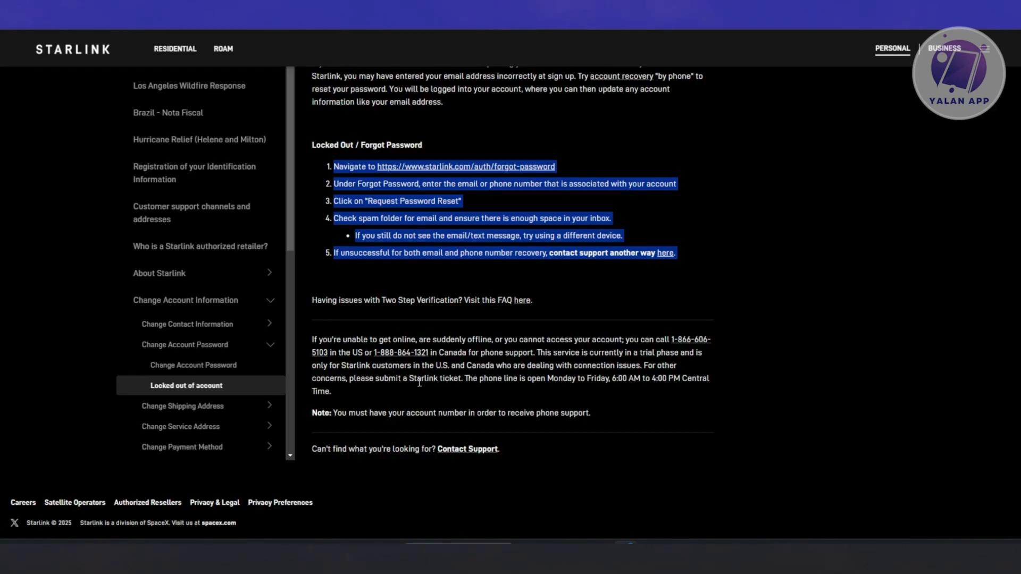
mouse_move(690, 343)
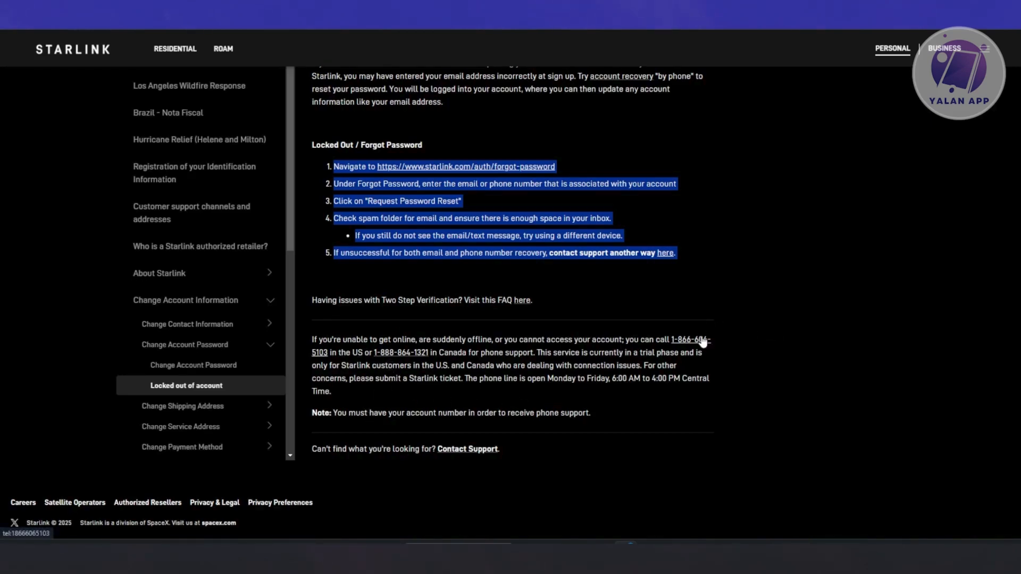
mouse_move(728, 333)
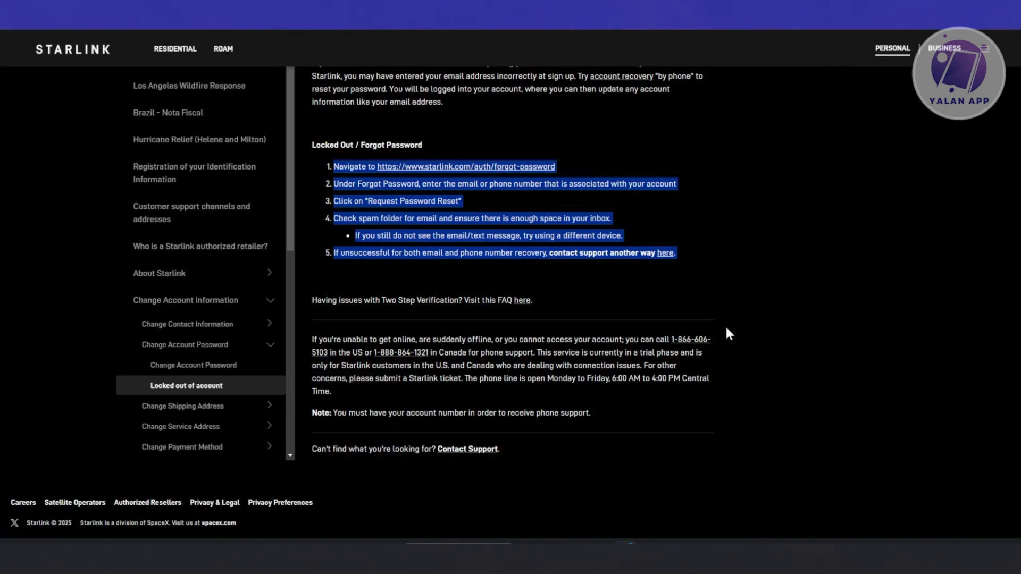
mouse_move(512, 360)
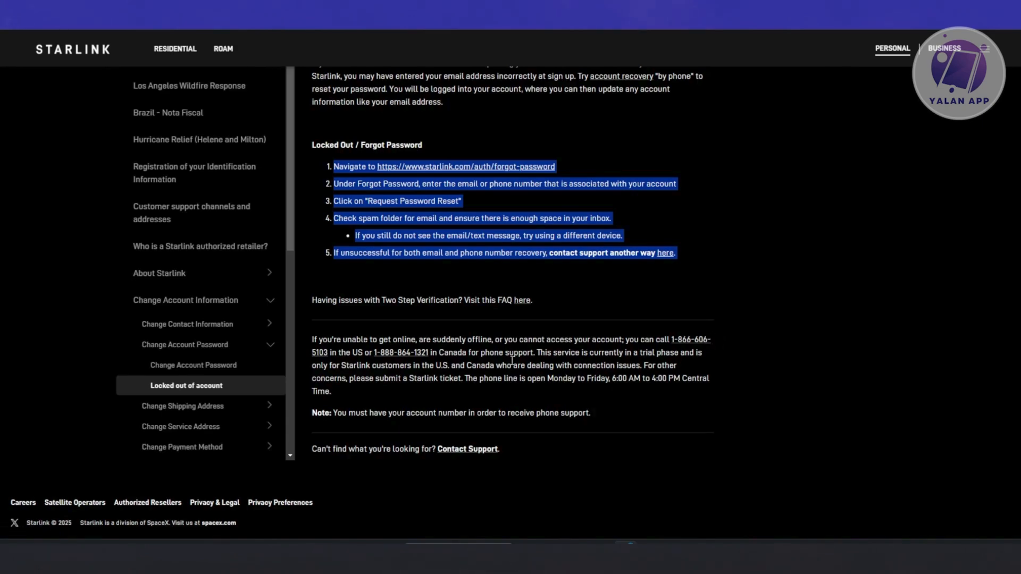
mouse_move(433, 364)
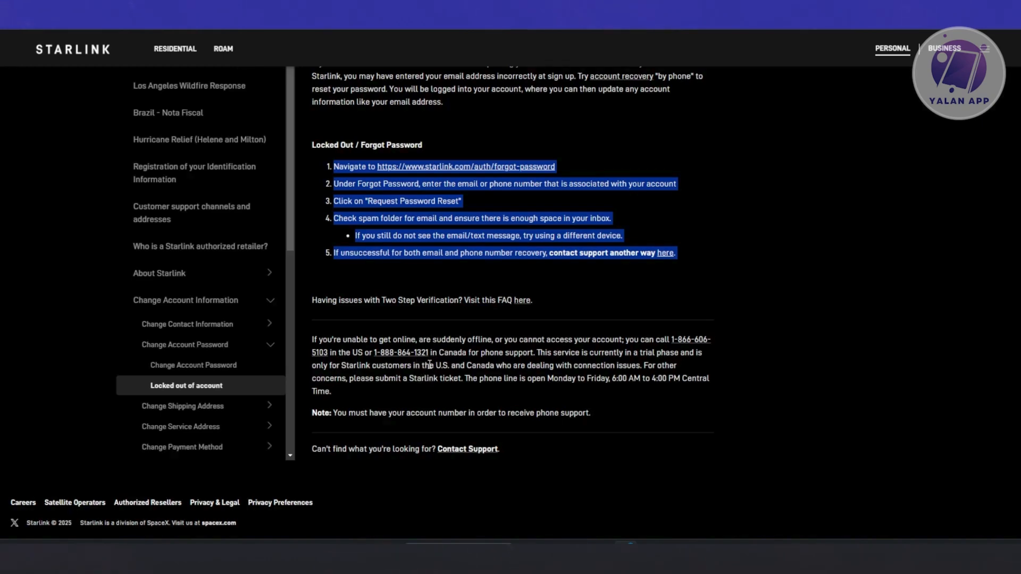
mouse_move(461, 343)
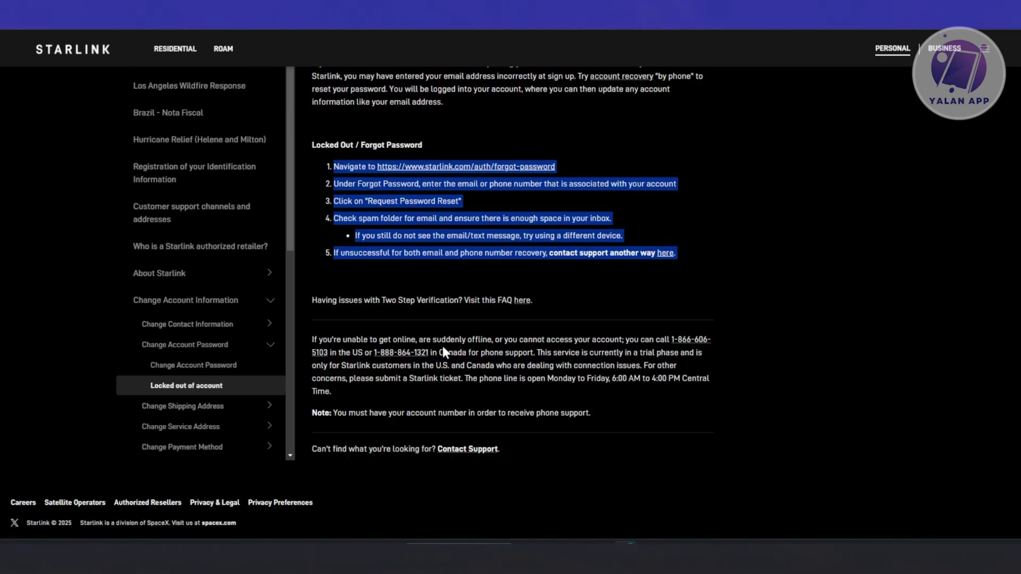
mouse_move(401, 352)
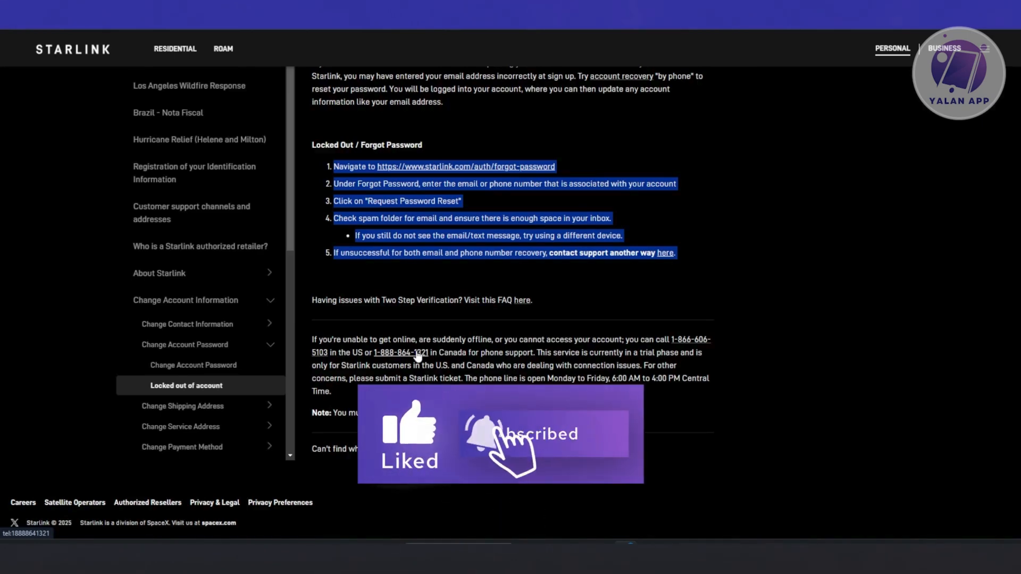
- Follow the article's link back to the Forgot Password page set to reset by phone
click(464, 166)
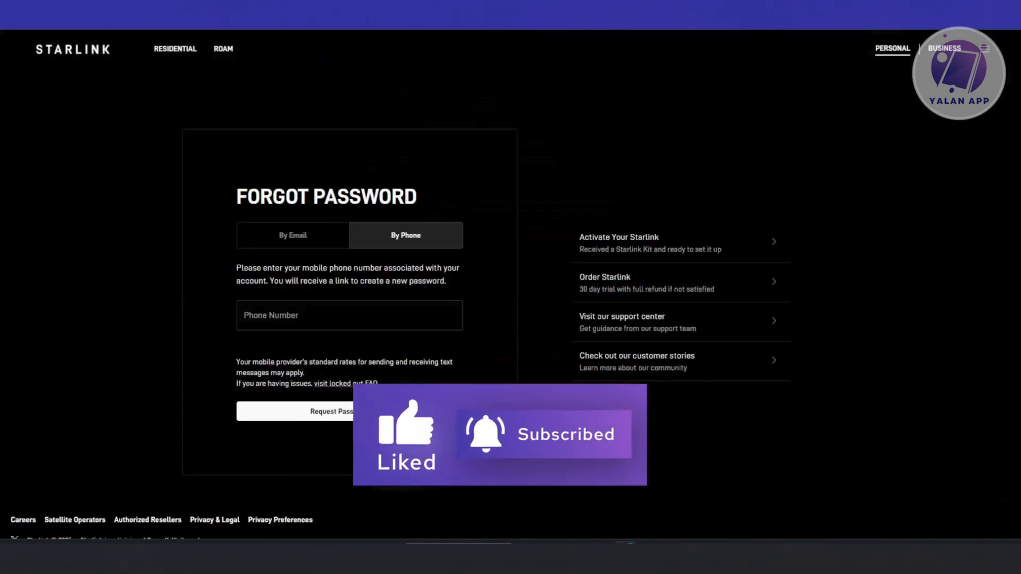